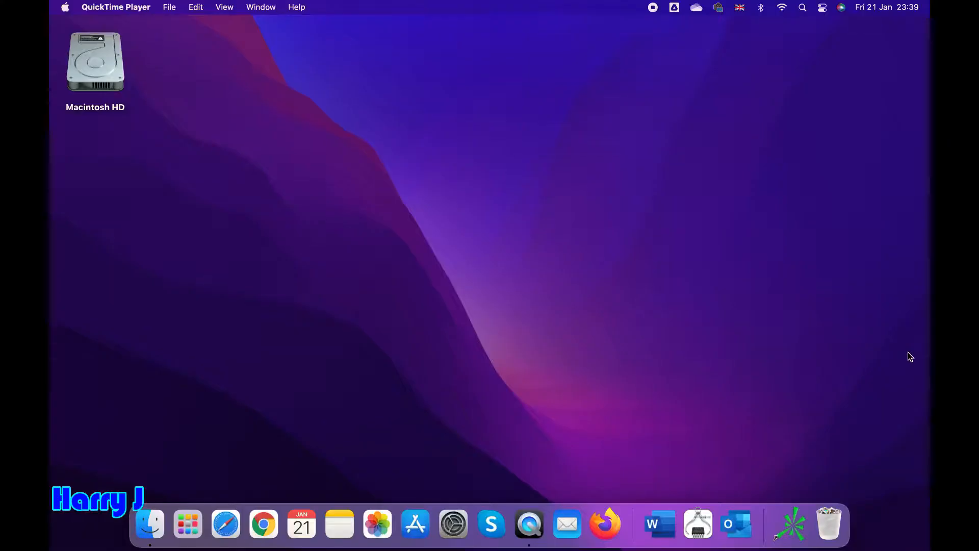
mouse_move(139, 95)
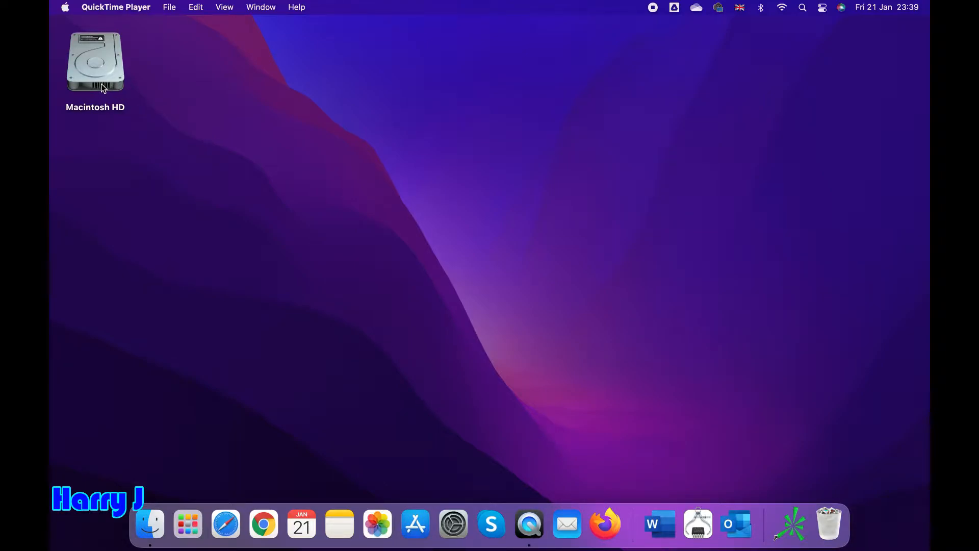
Step: Select the Macintosh HD drive icon on the Finder desktop
left_click(95, 62)
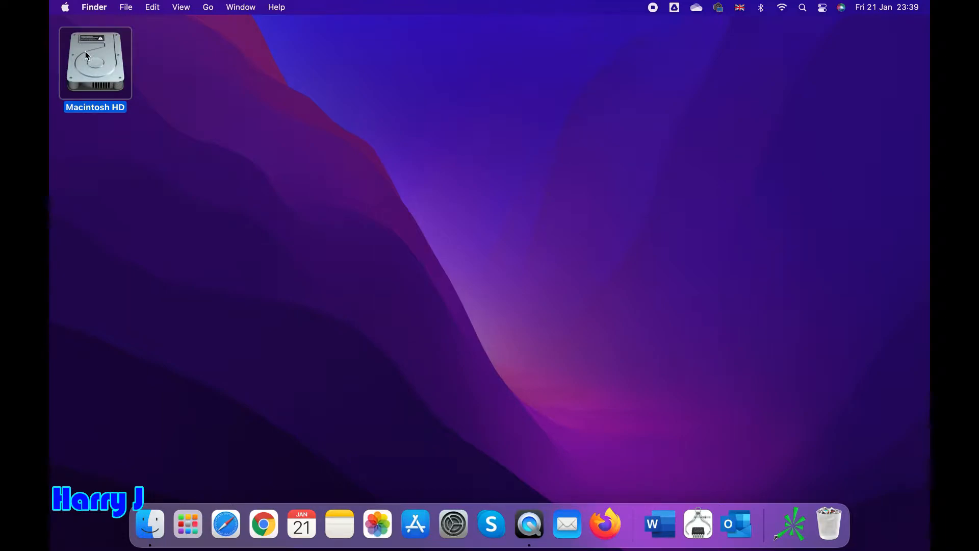
right_click(95, 61)
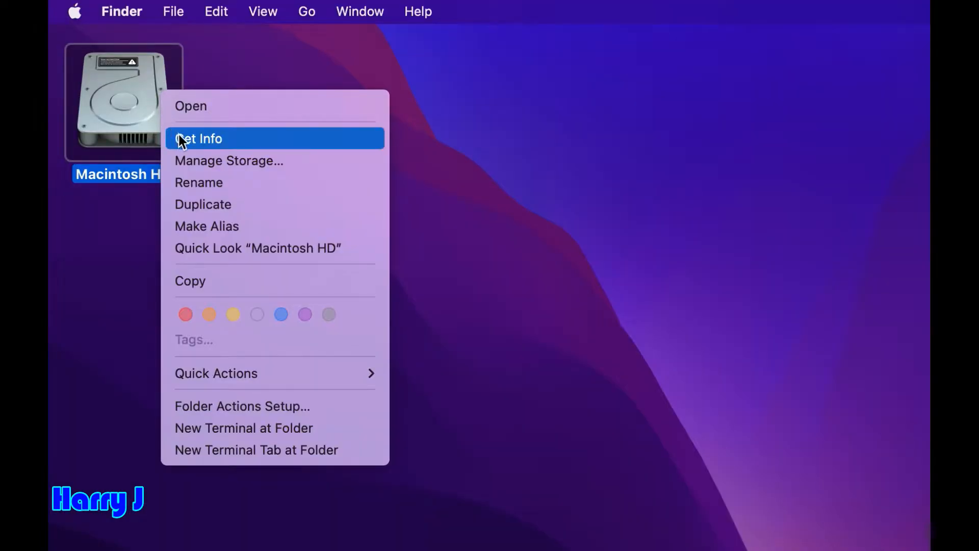
left_click(200, 138)
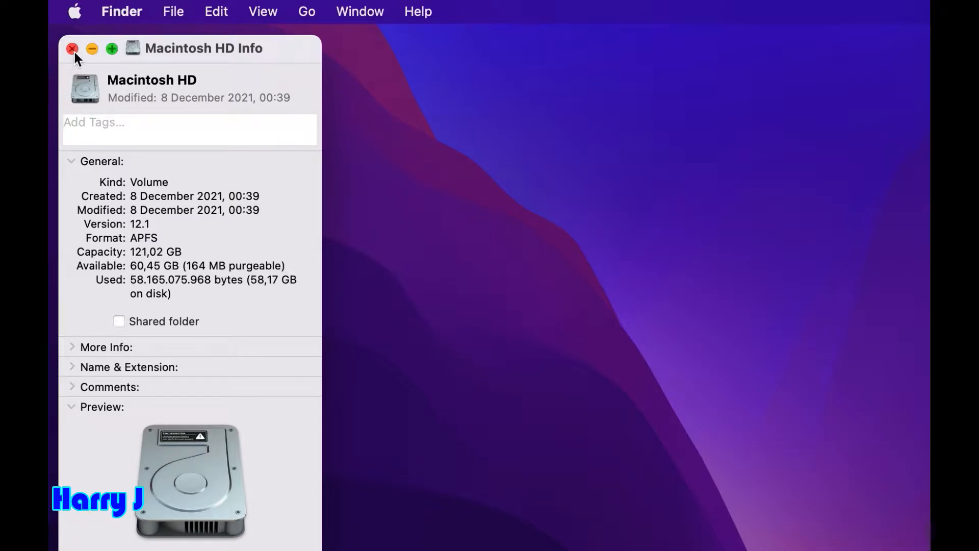
left_click(71, 49)
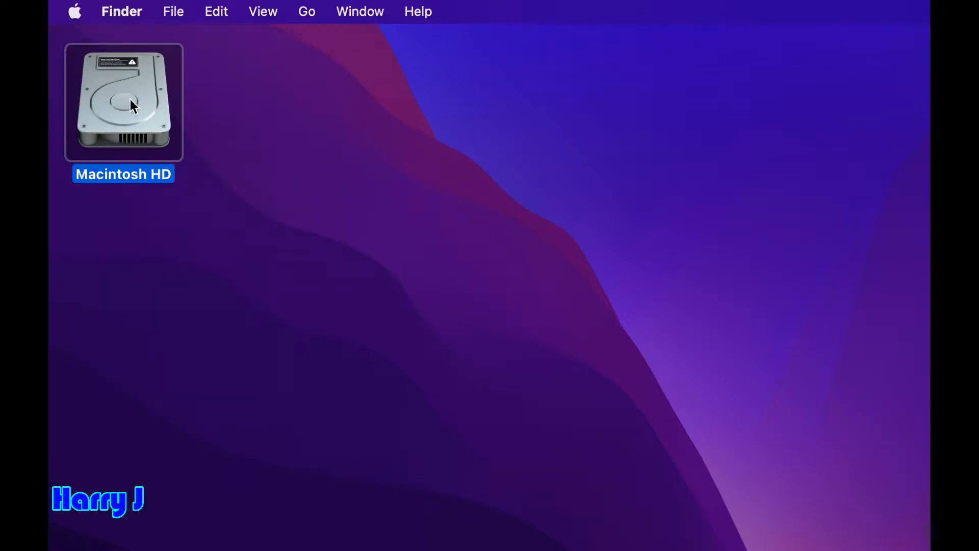
Step: Choose Manage Storage… for Macintosh HD, showing 60.4 GB free of 121 GB
right_click(123, 102)
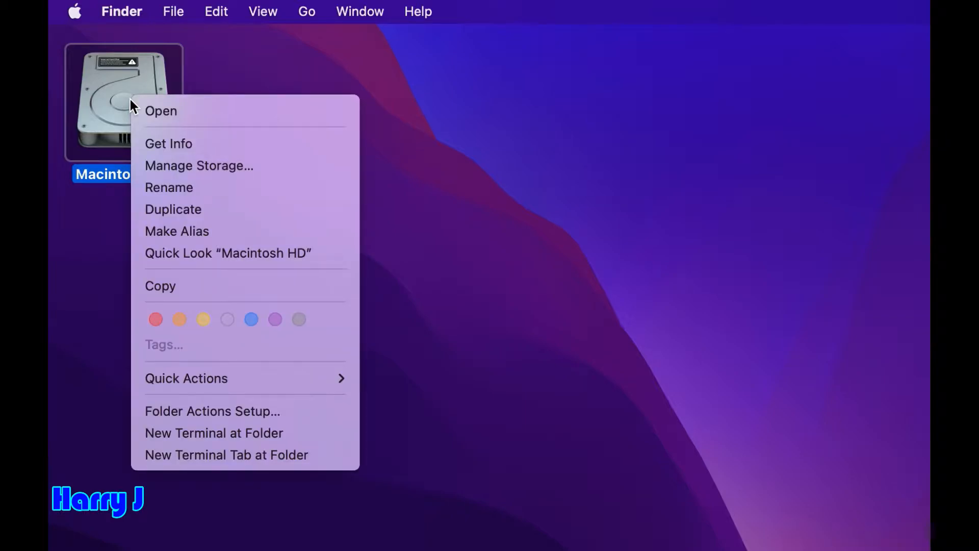
mouse_move(198, 165)
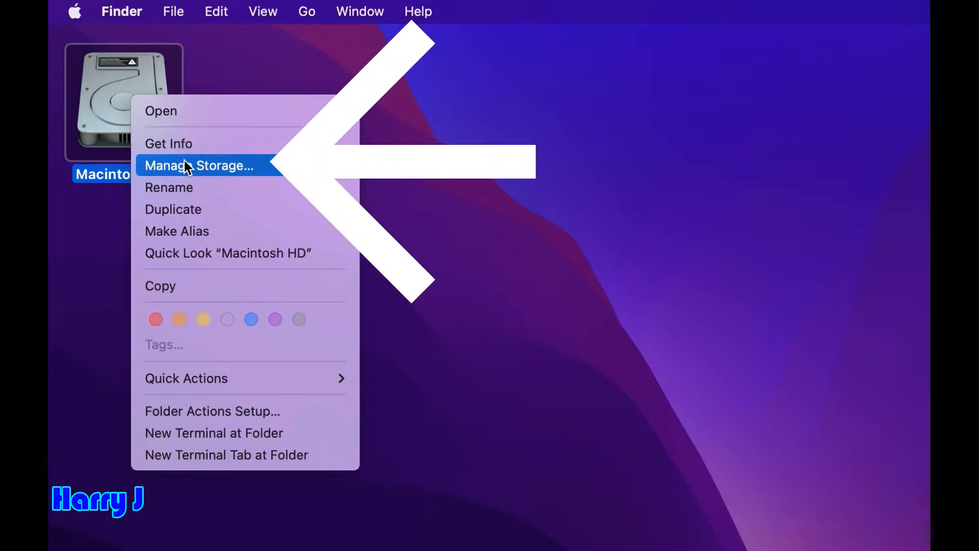
left_click(200, 165)
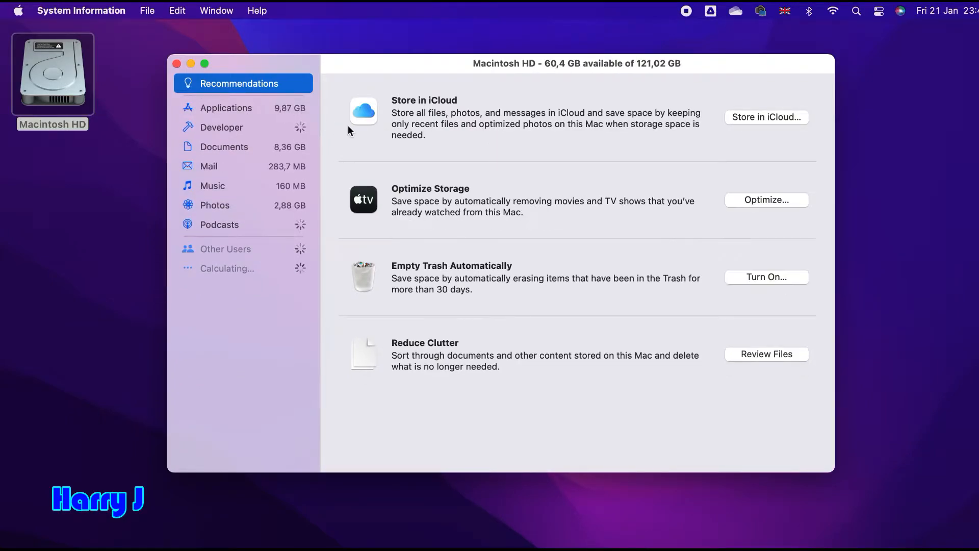
left_click(766, 117)
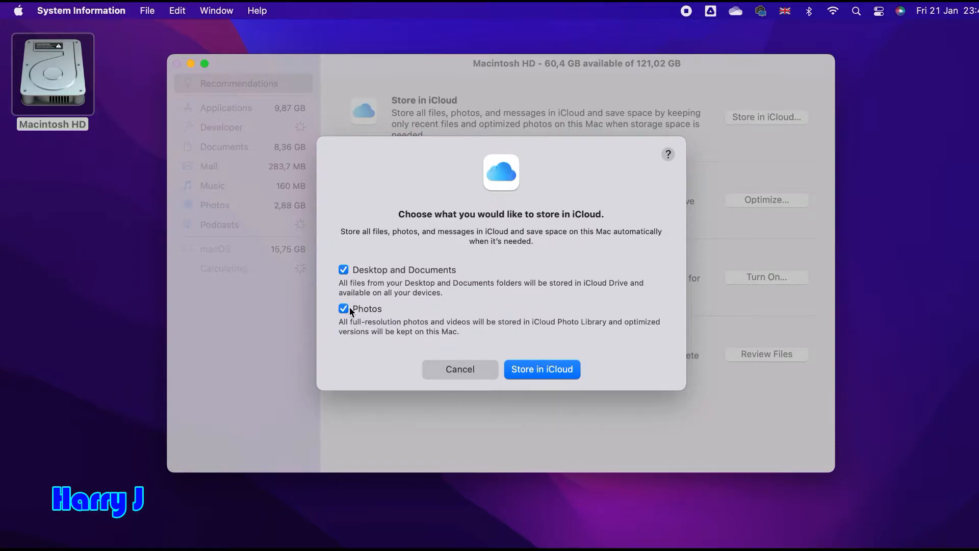
mouse_move(448, 325)
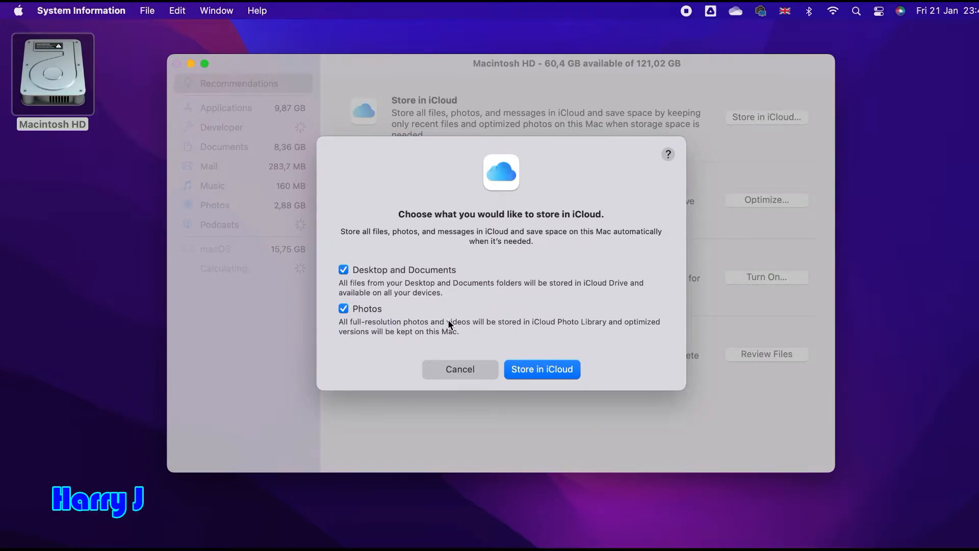
mouse_move(479, 379)
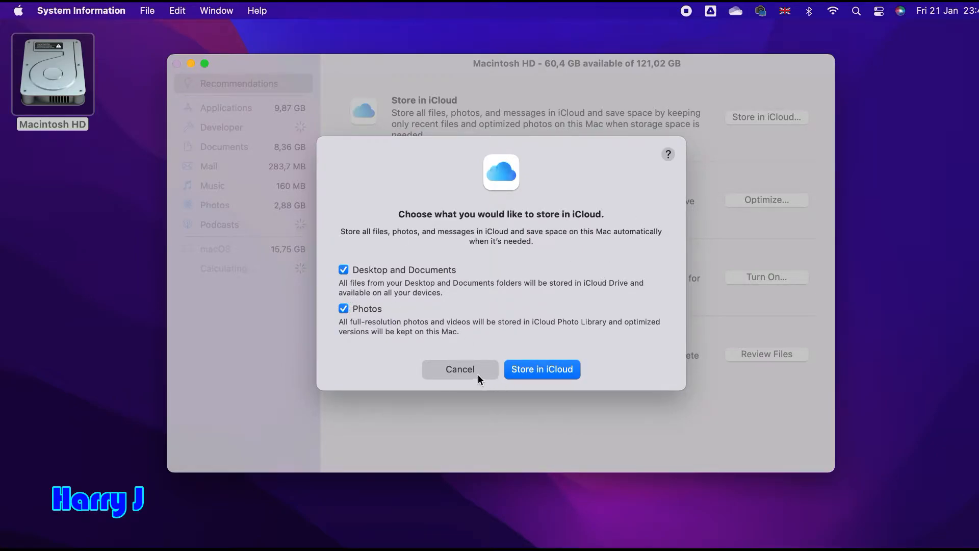
left_click(459, 368)
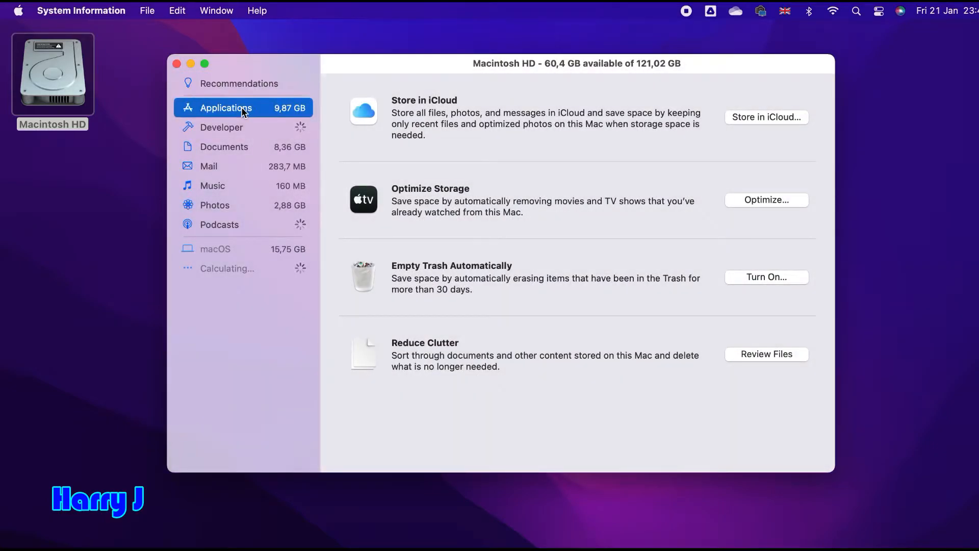
Step: Review the Applications category's size-sorted app list, with Microsoft Word largest at 2.36 GB
left_click(225, 107)
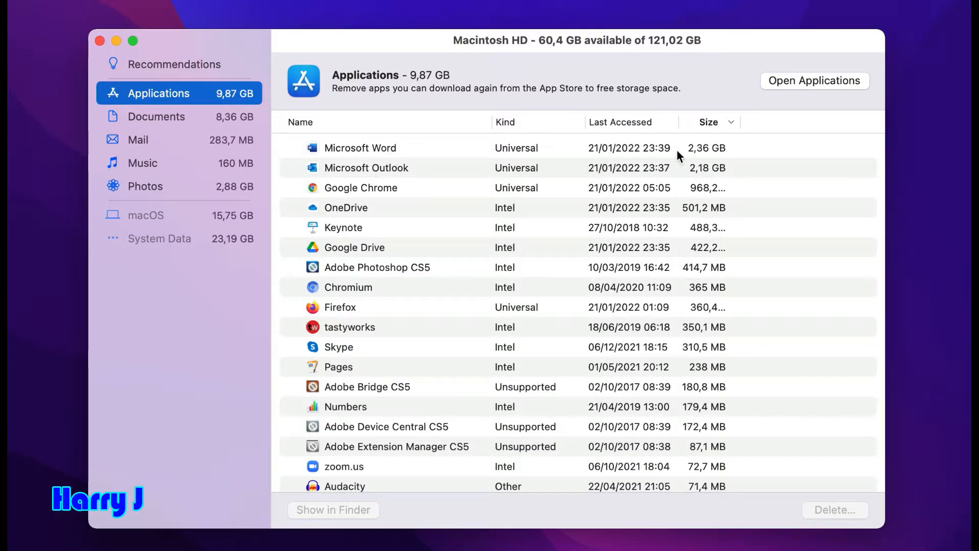
mouse_move(712, 161)
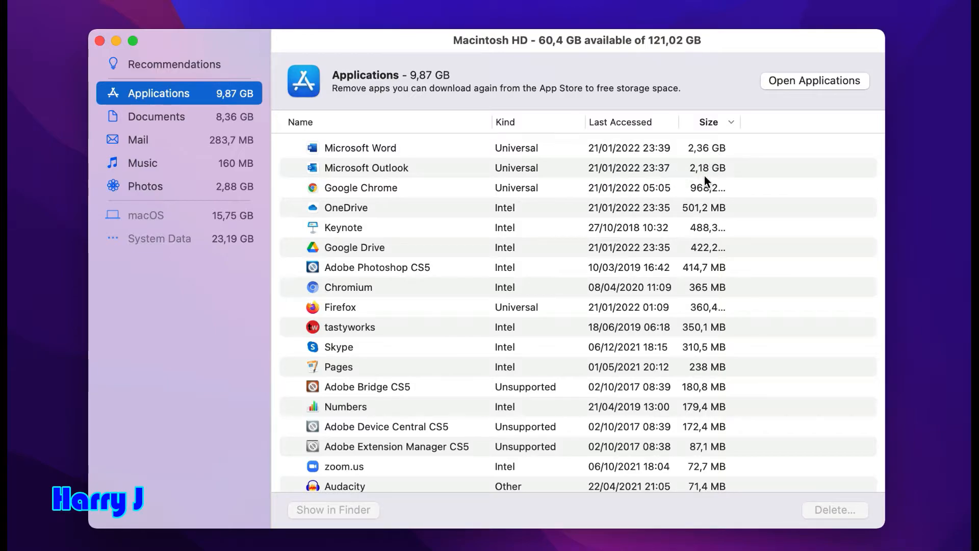
mouse_move(734, 181)
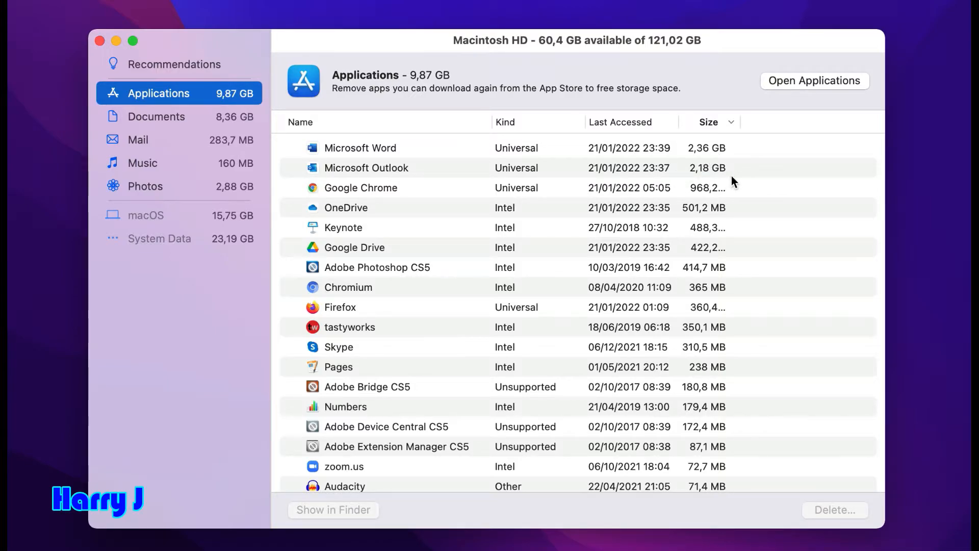
mouse_move(716, 194)
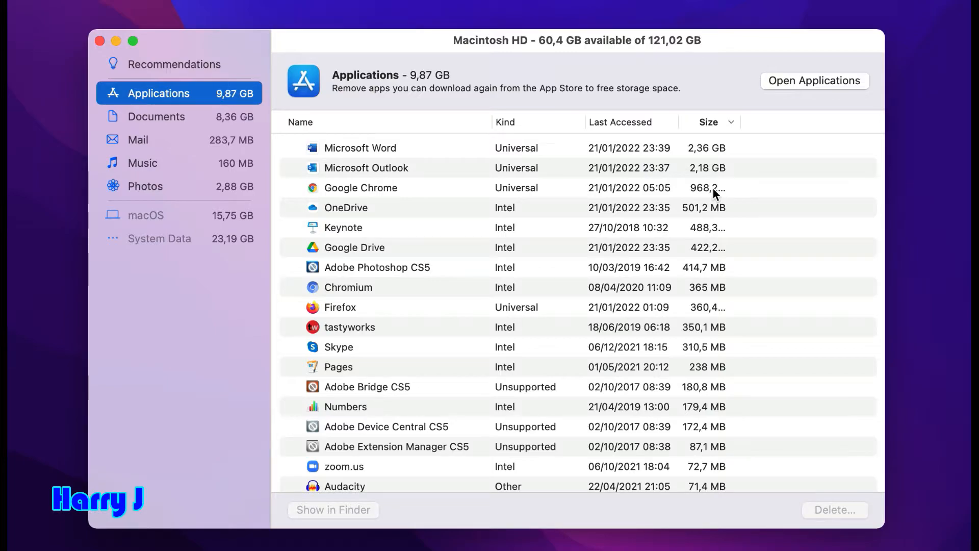
mouse_move(702, 331)
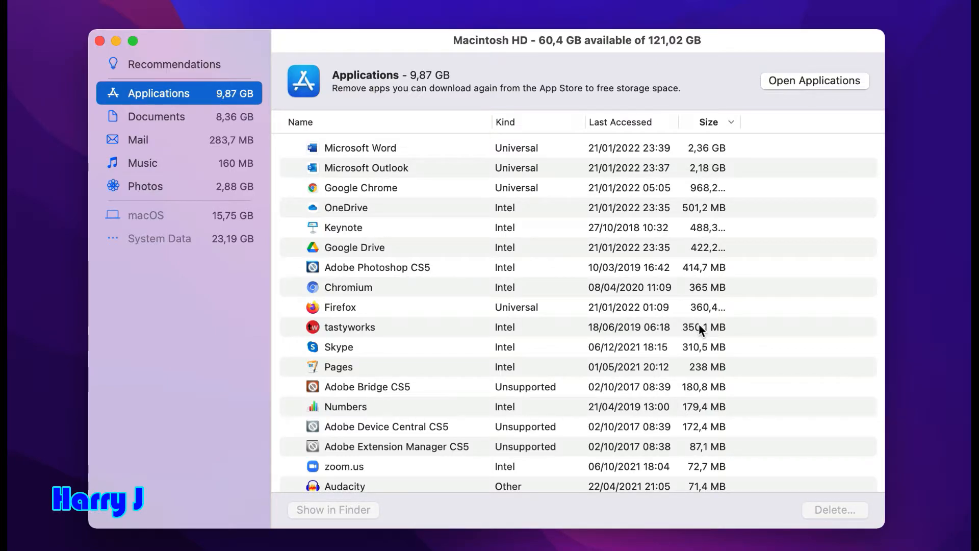
scroll("down", 3)
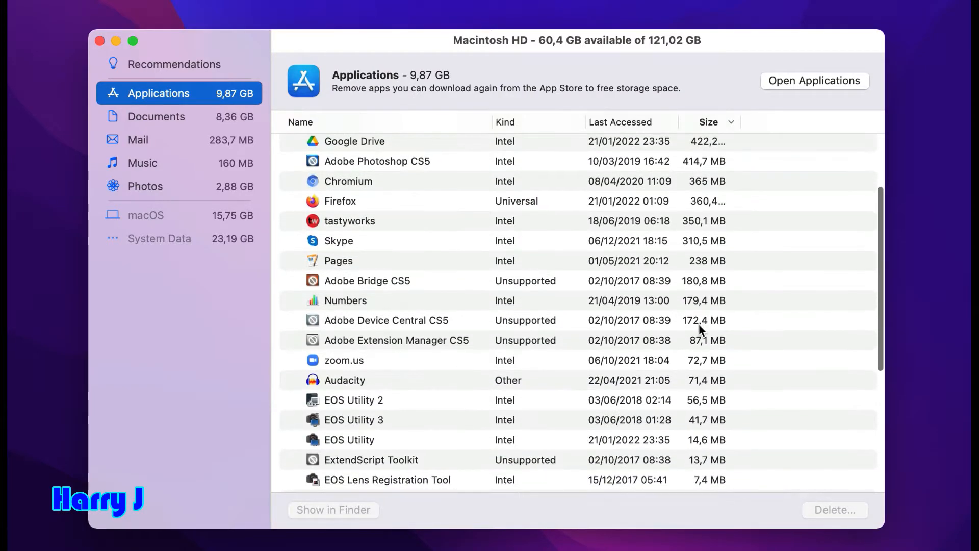
scroll("up", 3)
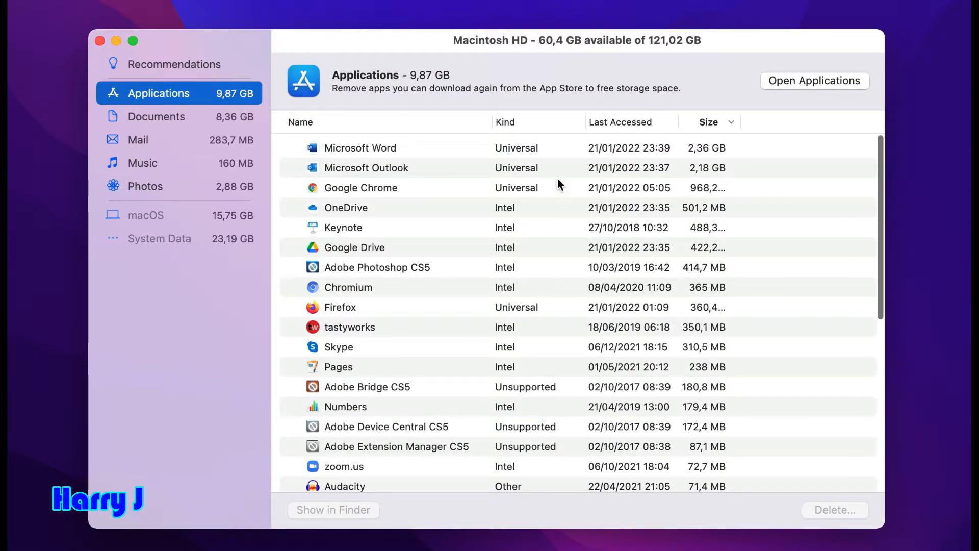
Step: Delete Microsoft Outlook with administrator password approval, shrinking Applications from 9.87 GB to 7.69 GB
left_click(367, 167)
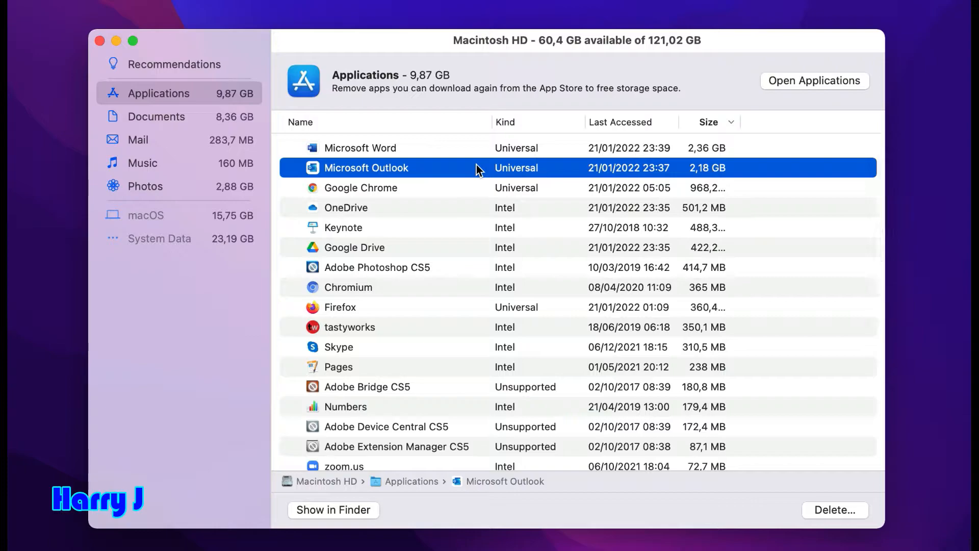
mouse_move(500, 173)
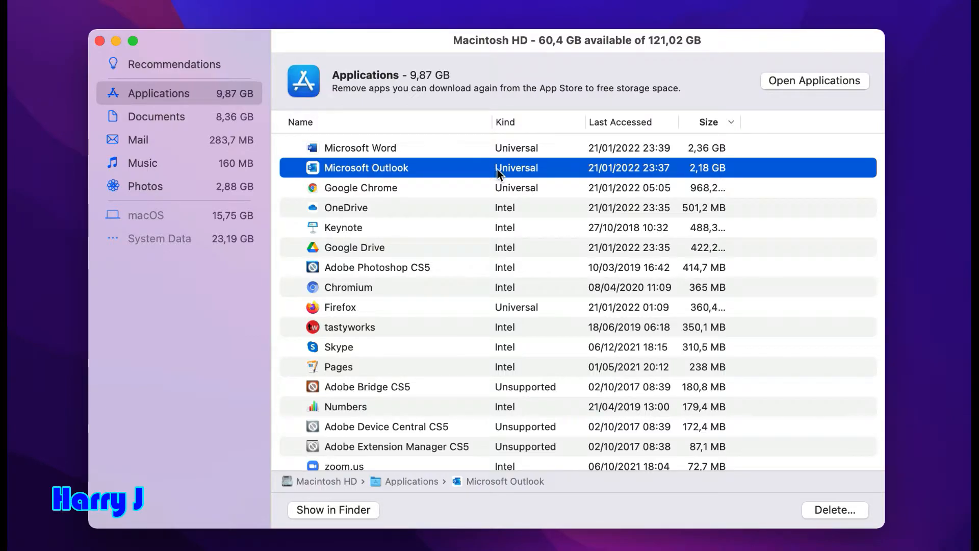
mouse_move(838, 519)
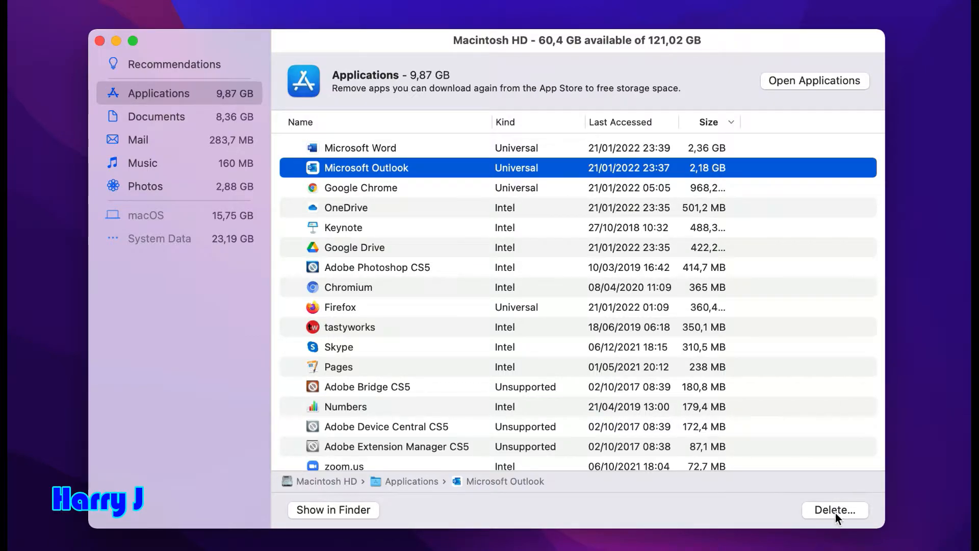
left_click(835, 510)
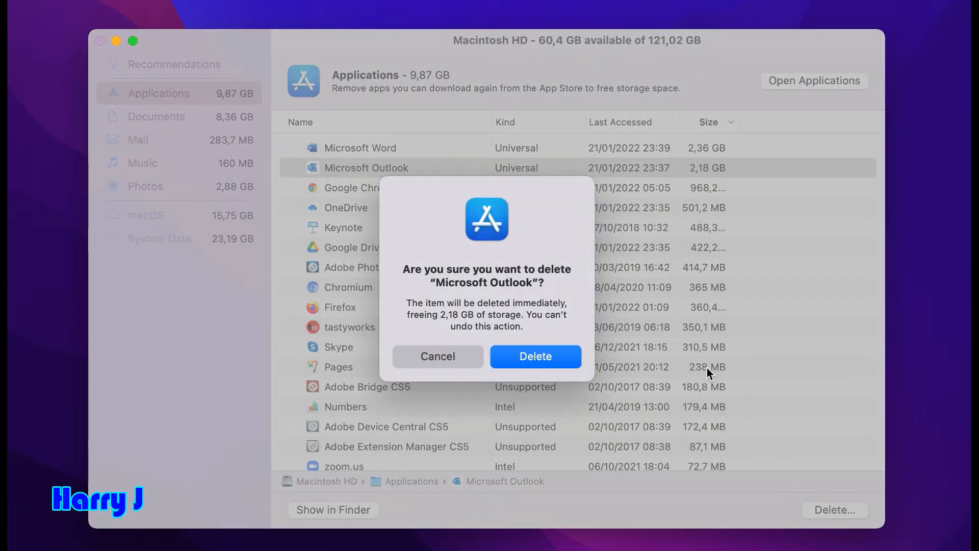
left_click(437, 356)
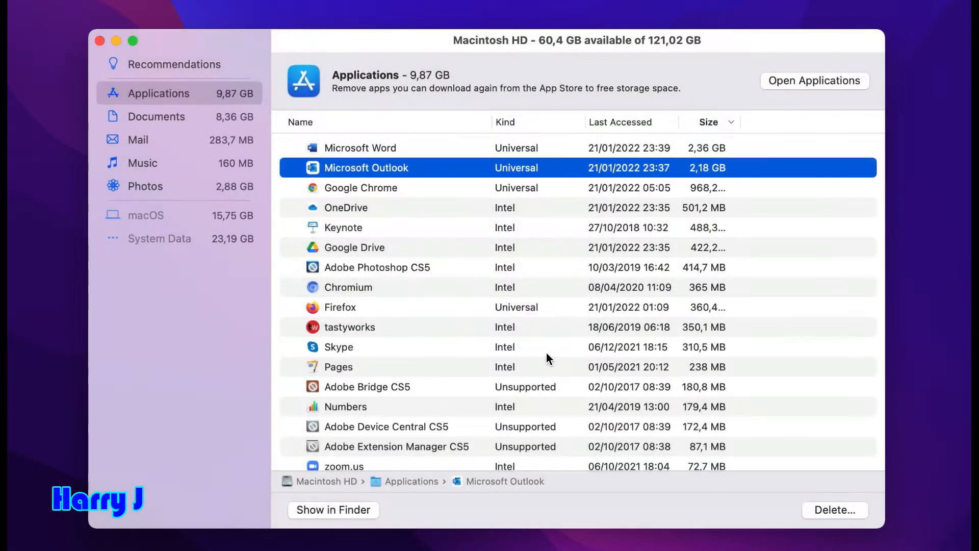
left_click(835, 510)
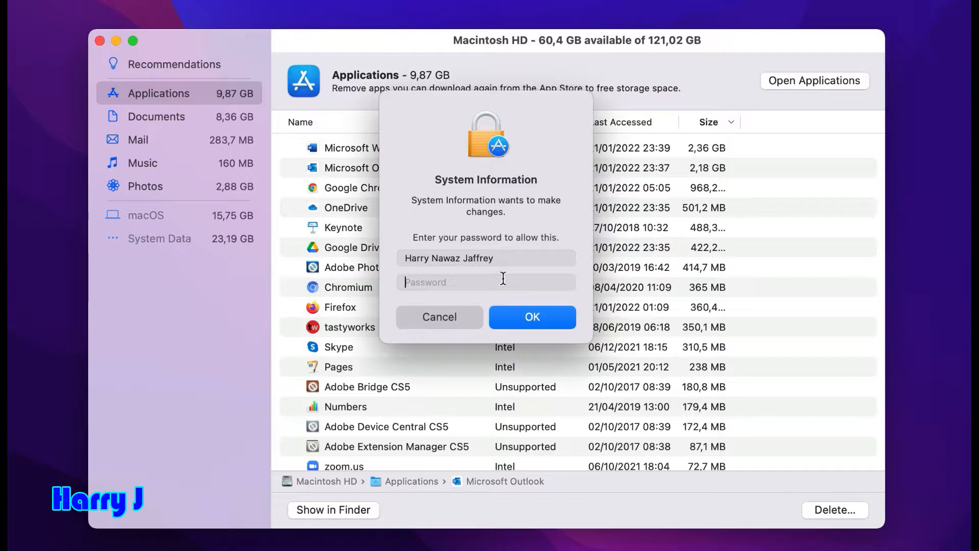
type("•")
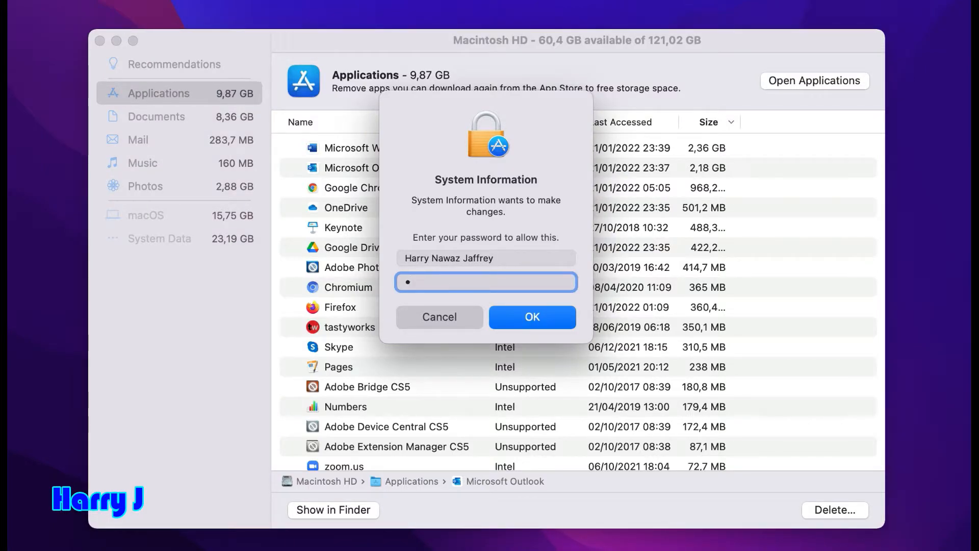
type("password")
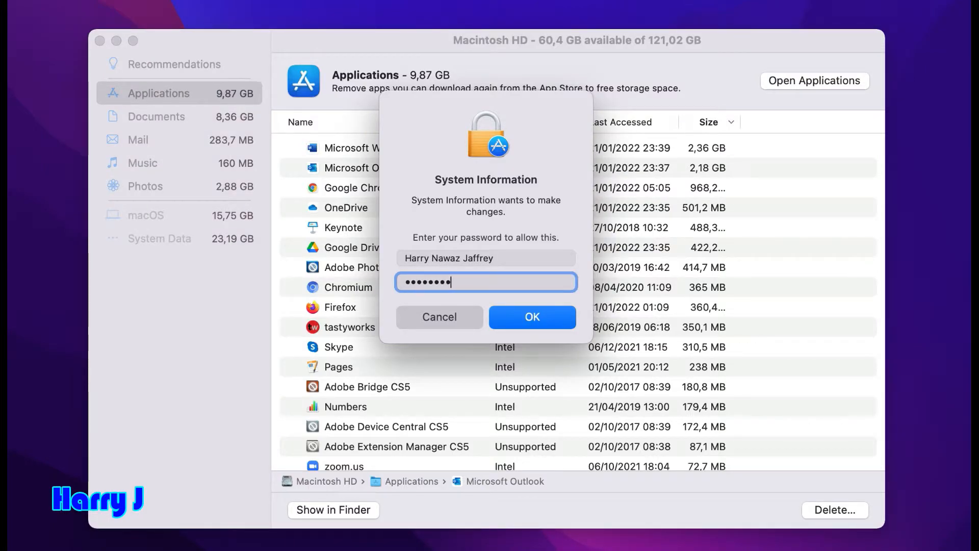
left_click(532, 317)
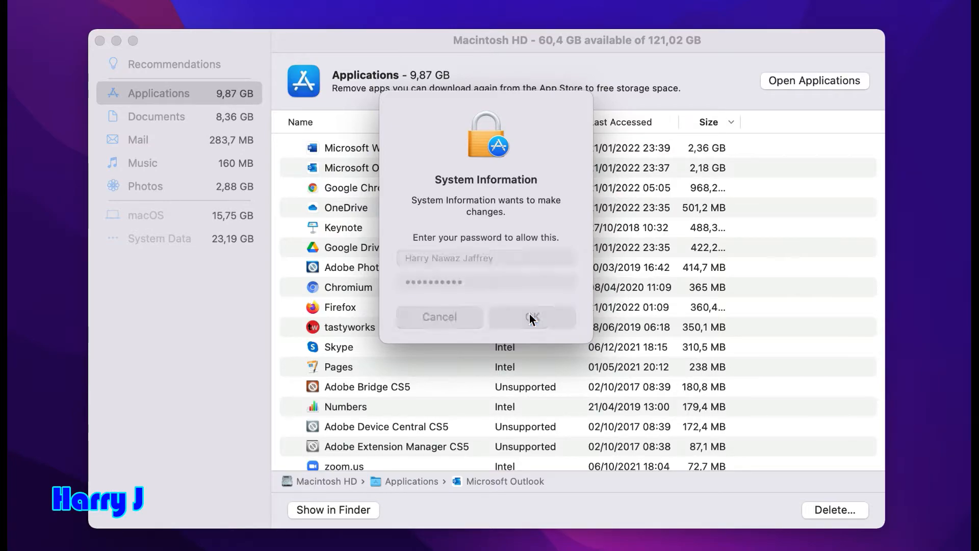
left_click(532, 317)
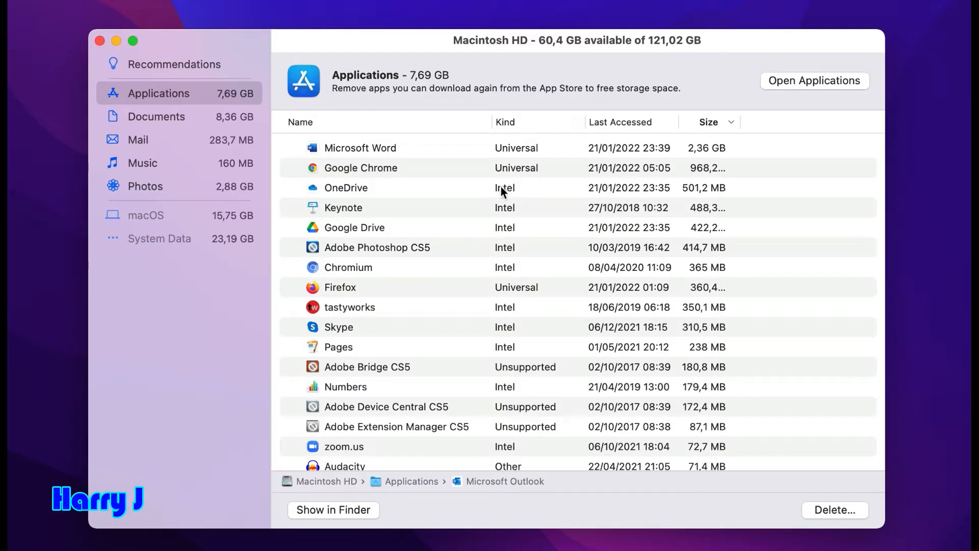
mouse_move(581, 248)
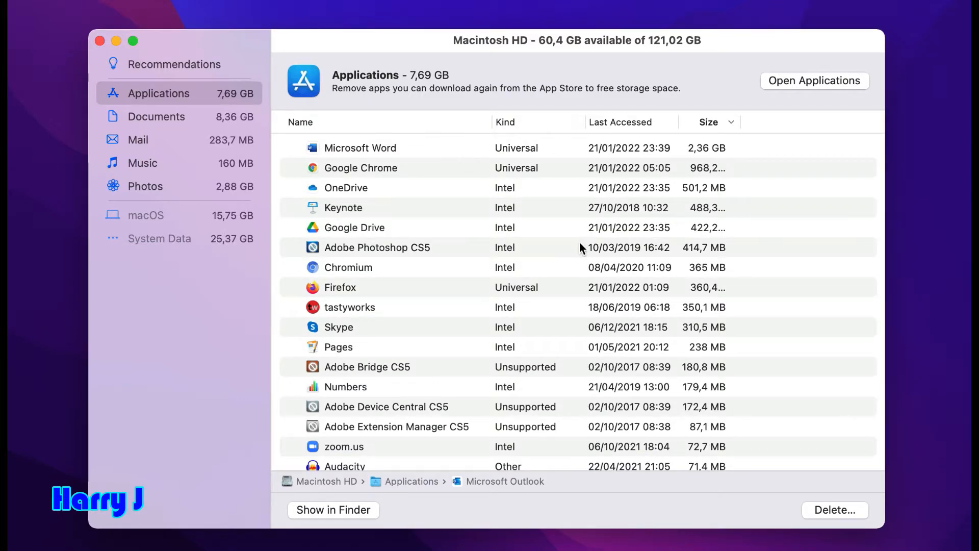
mouse_move(517, 340)
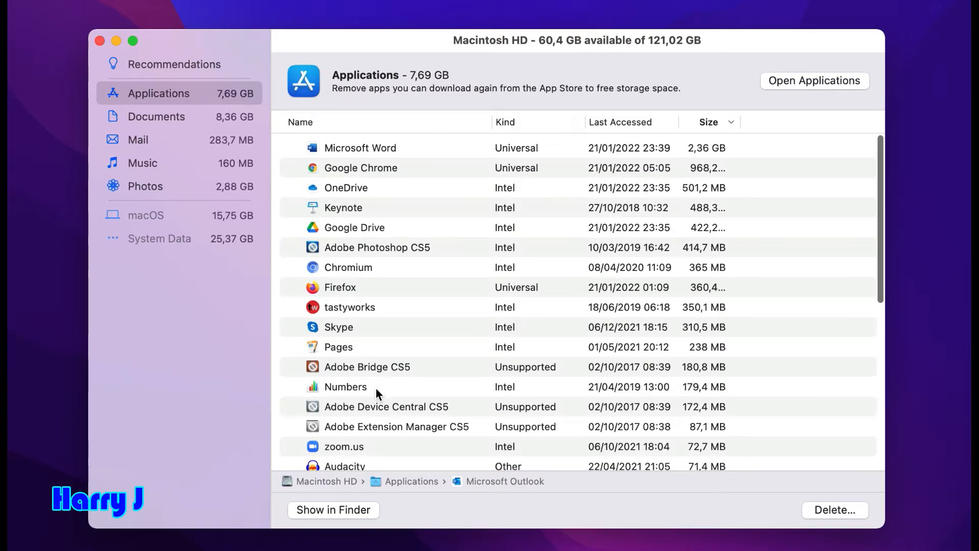
Step: Delete the Numbers app with password authorisation, cutting Applications to 7.51 GB
left_click(345, 387)
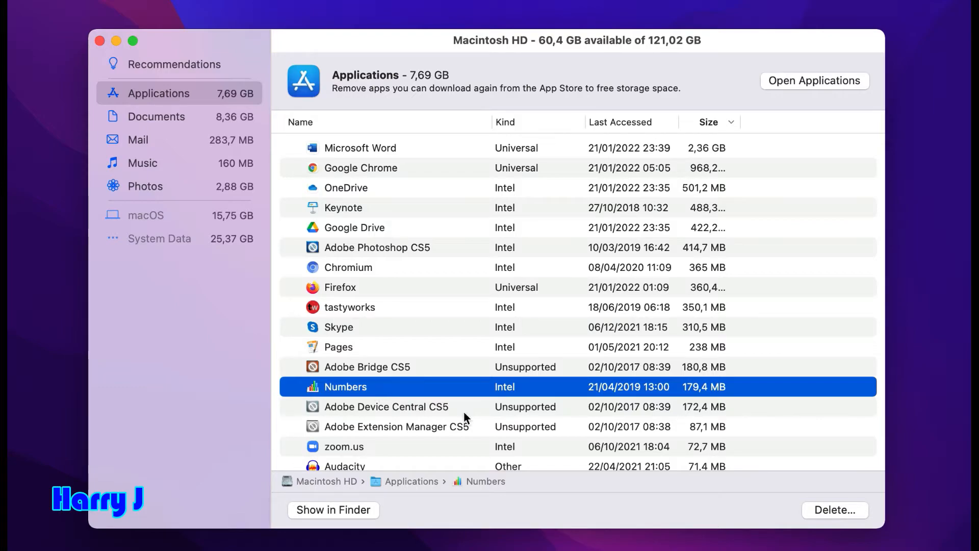
left_click(834, 509)
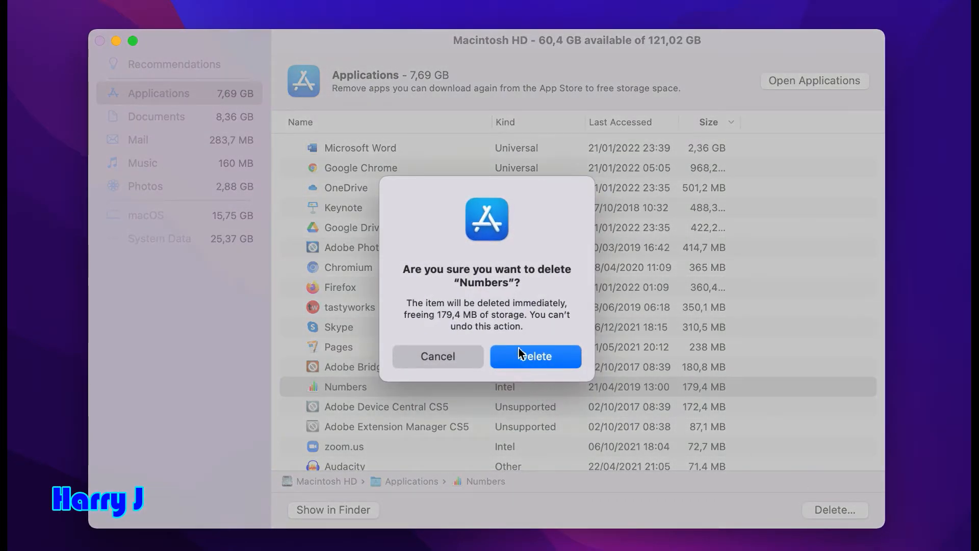
mouse_move(529, 363)
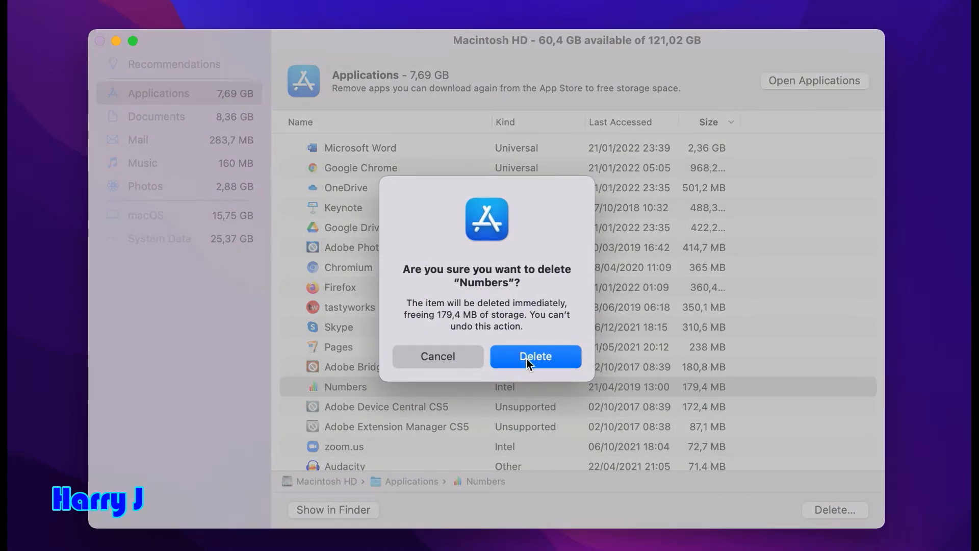
left_click(535, 356)
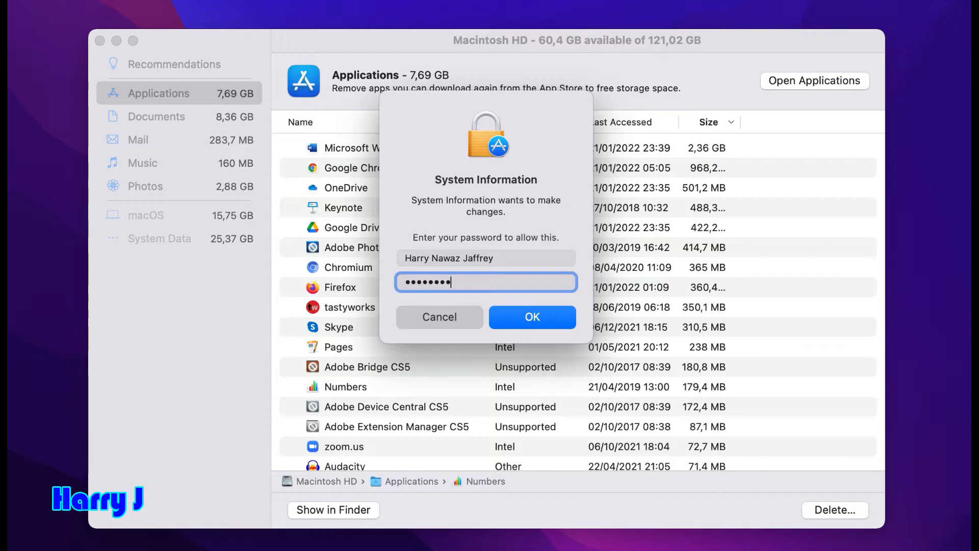
left_click(531, 317)
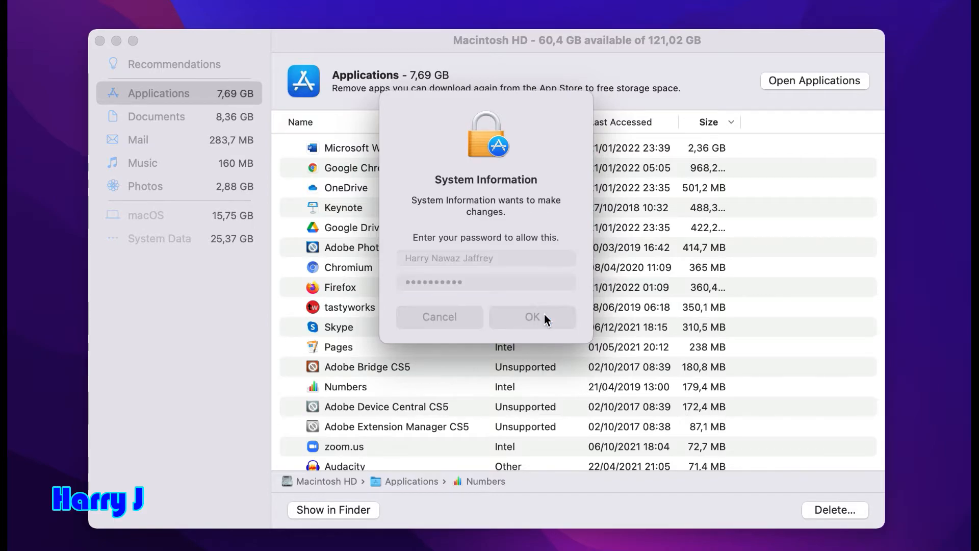
left_click(532, 317)
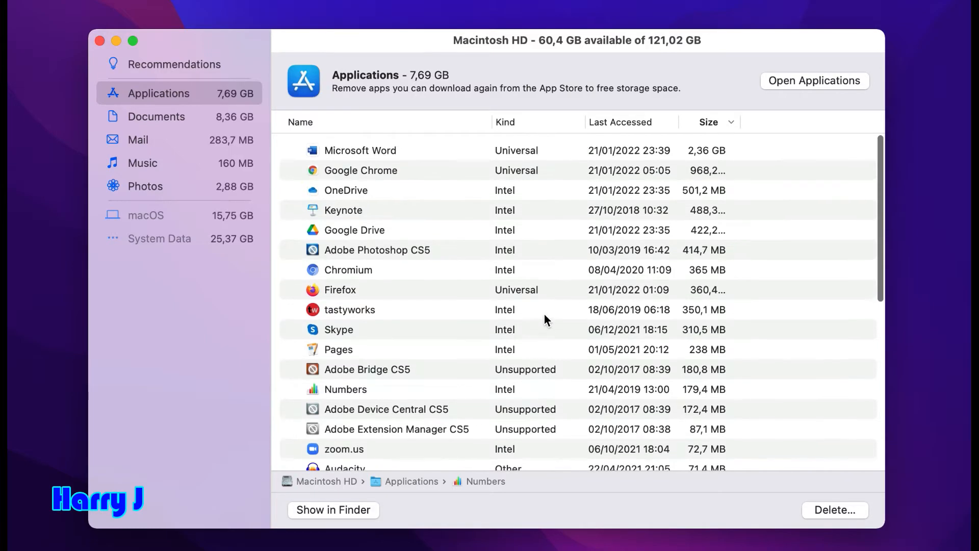
Step: View the large files in the Documents storage category
scroll("down", 3)
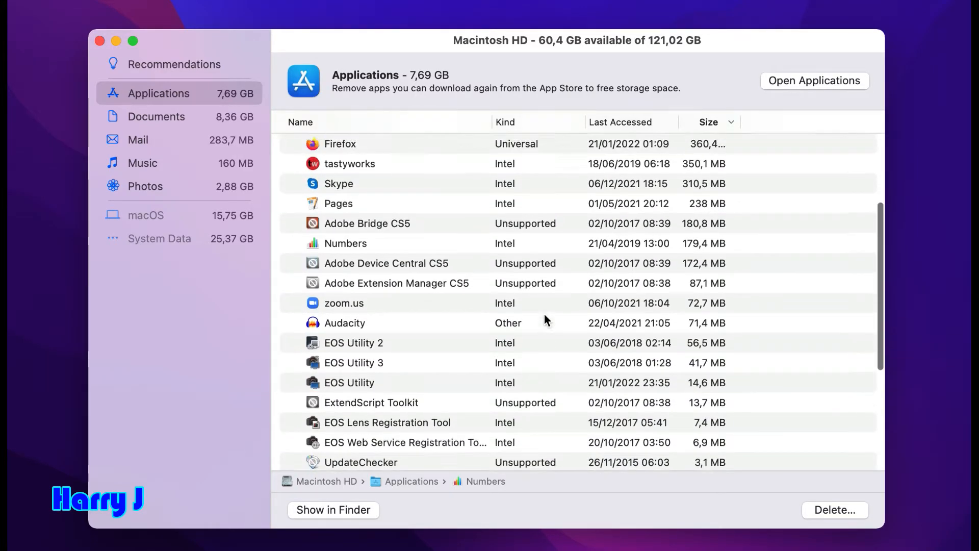
scroll("up", 3)
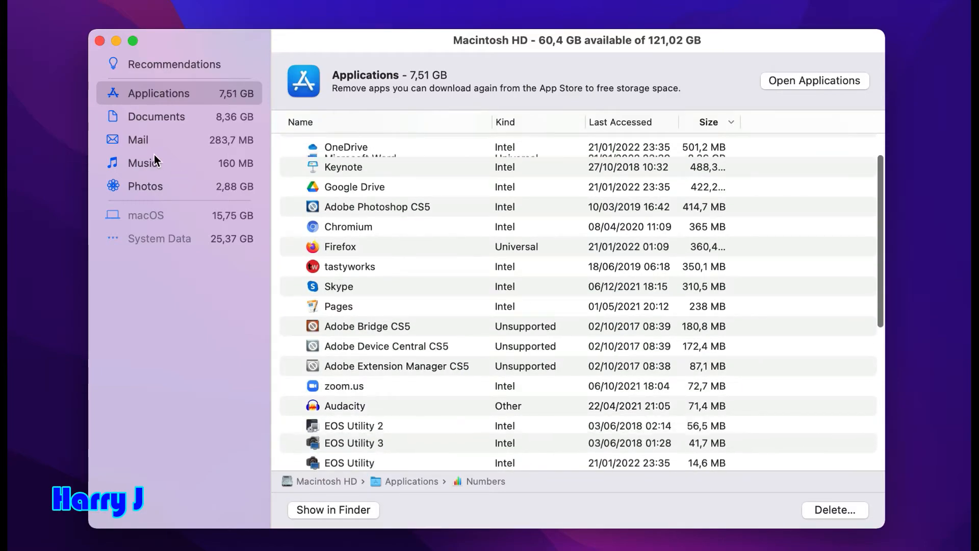
left_click(156, 116)
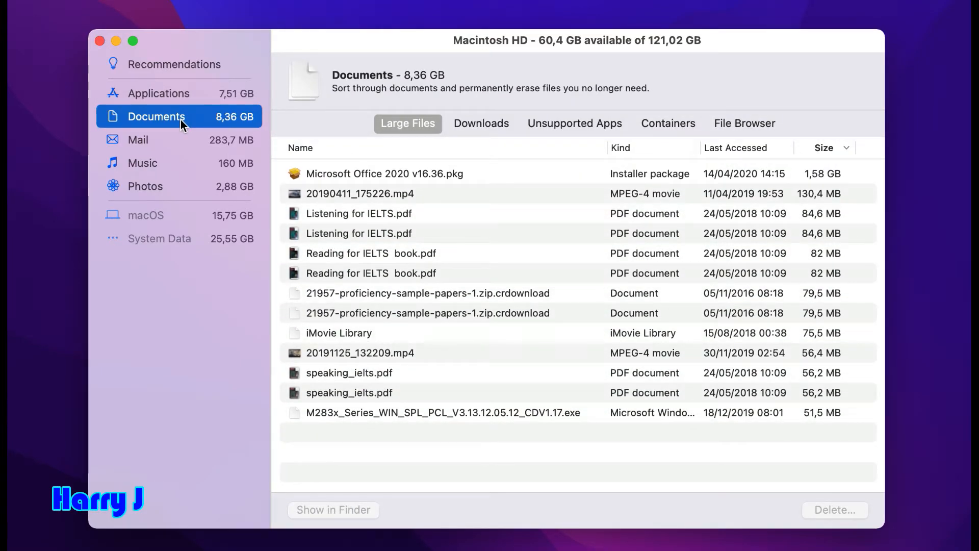
mouse_move(417, 223)
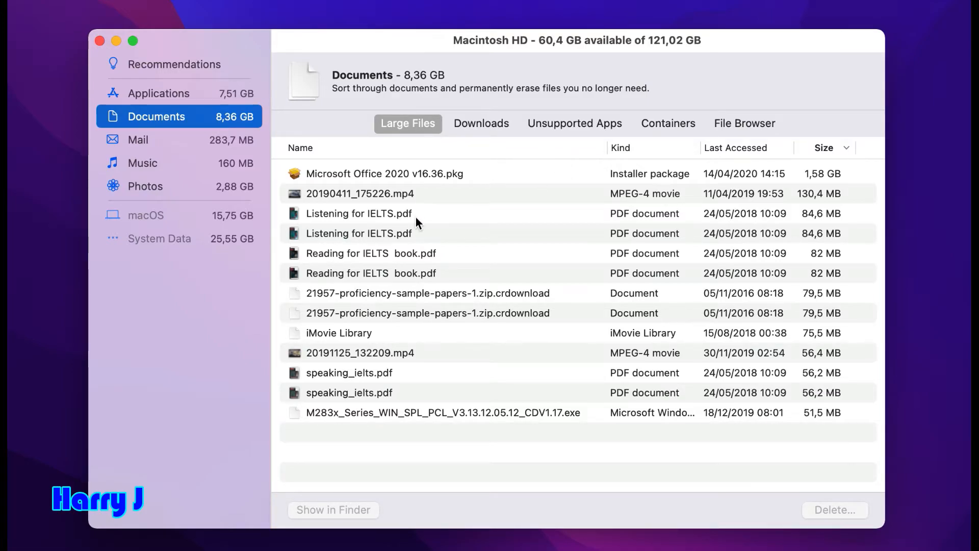
mouse_move(389, 211)
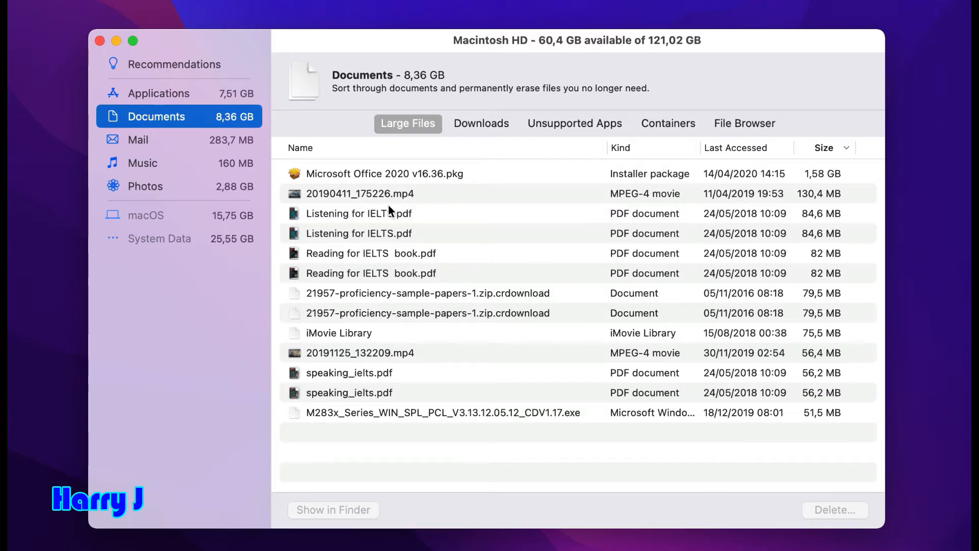
mouse_move(237, 166)
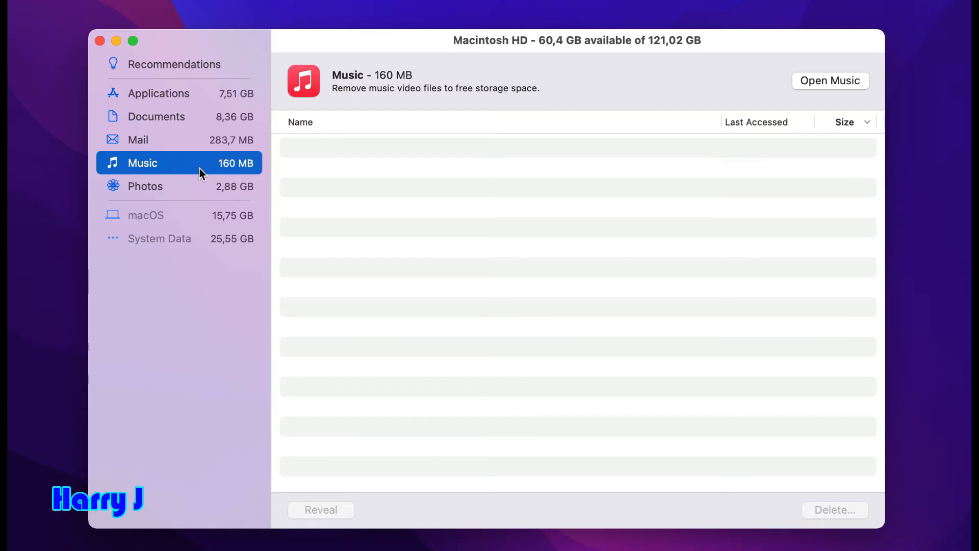
Step: Check Photos storage usage and its iCloud Photos option, then go back to Applications
left_click(145, 185)
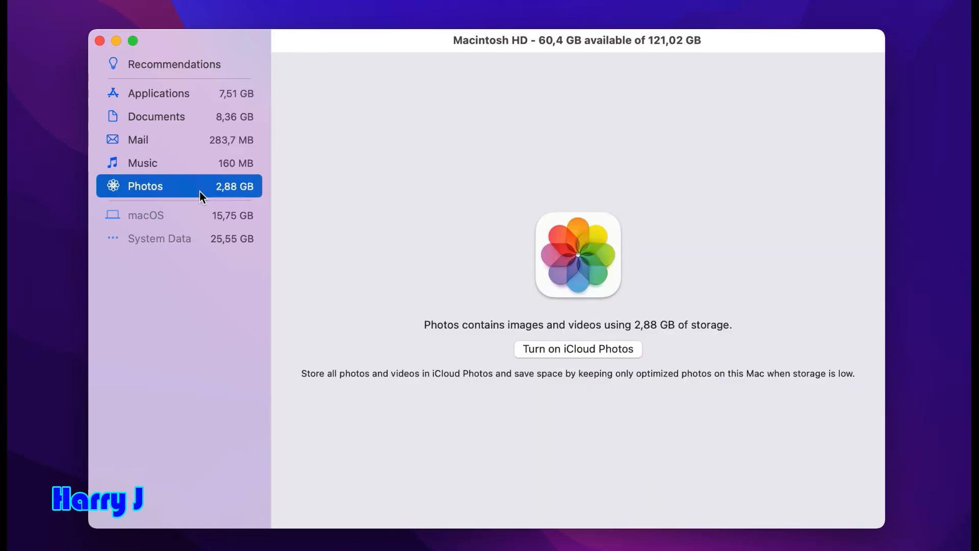
mouse_move(511, 257)
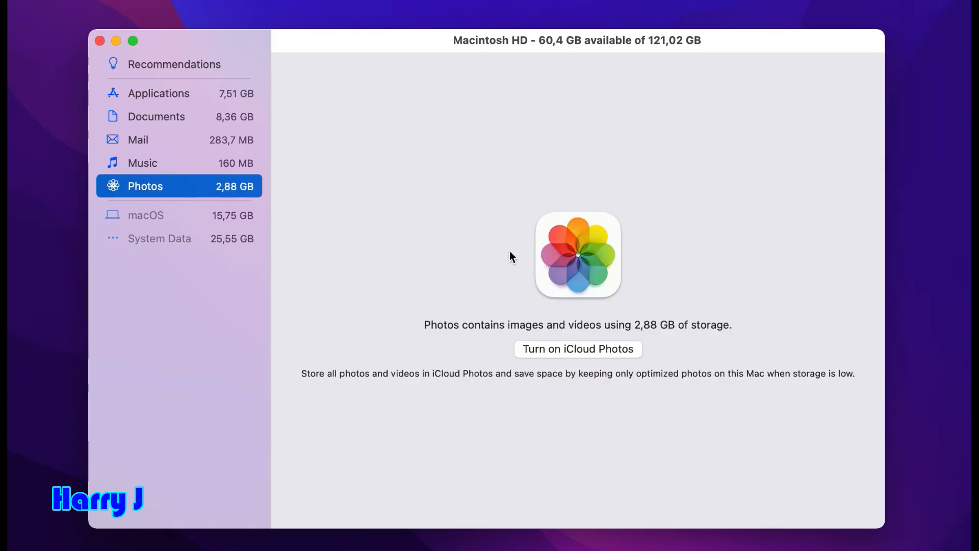
mouse_move(211, 220)
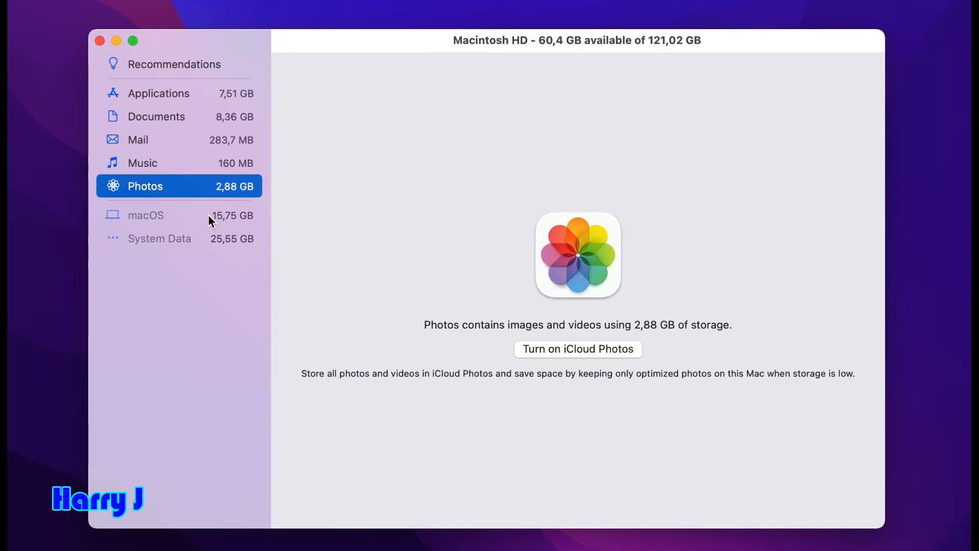
mouse_move(163, 238)
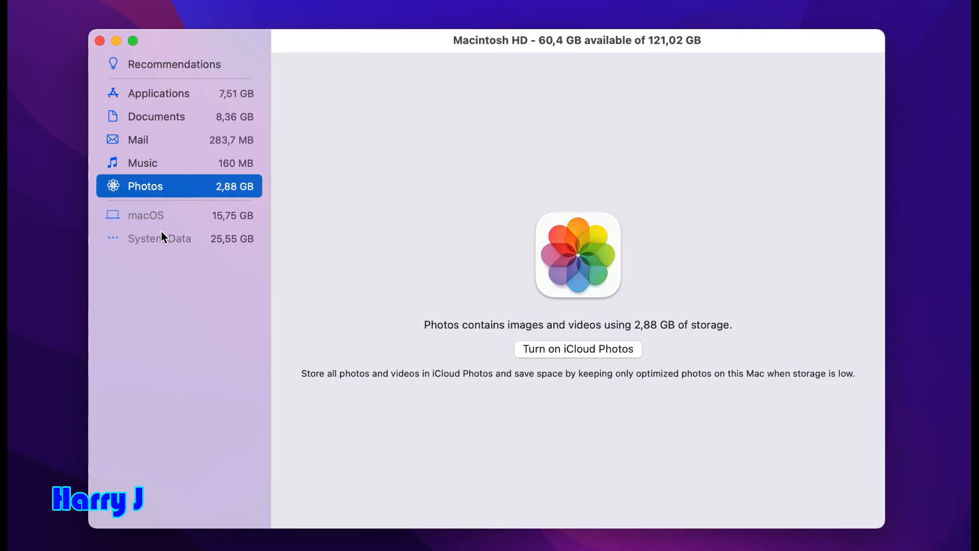
mouse_move(230, 236)
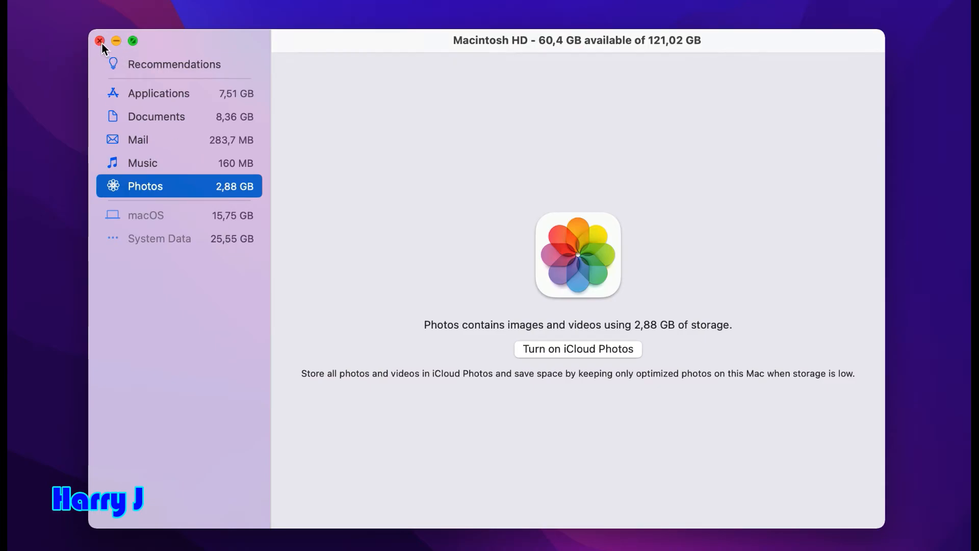
left_click(159, 93)
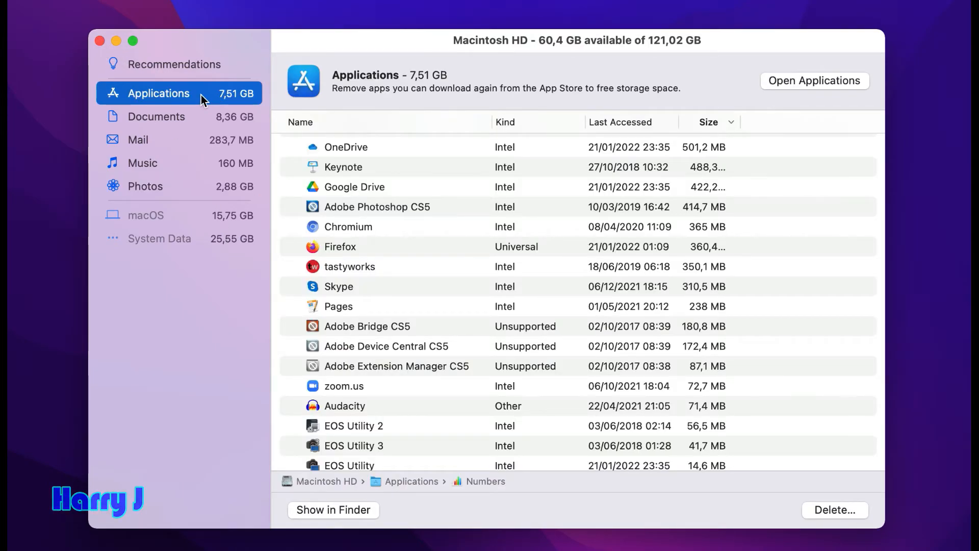